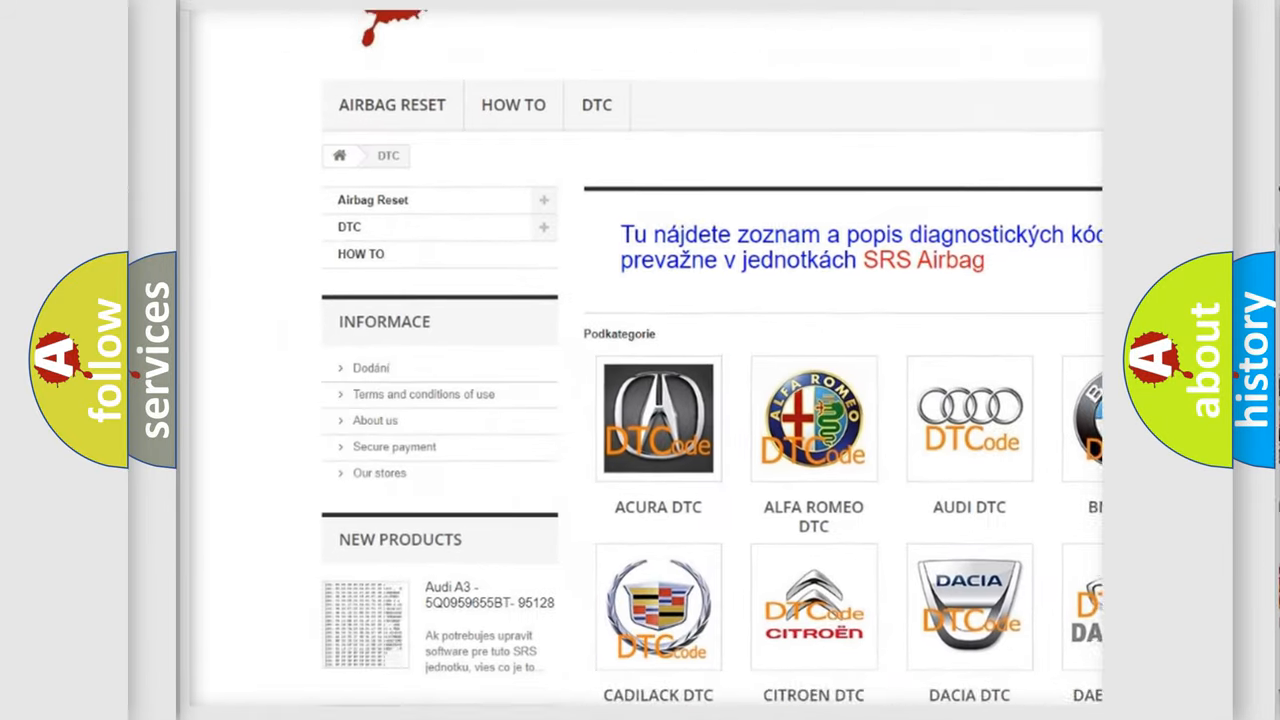
Step: Scroll the airbagreset.sk DTC page past the brand logos down to the B-code fault list
{"action": "scroll", "scroll_direction": "down", "scroll_amount": 3}
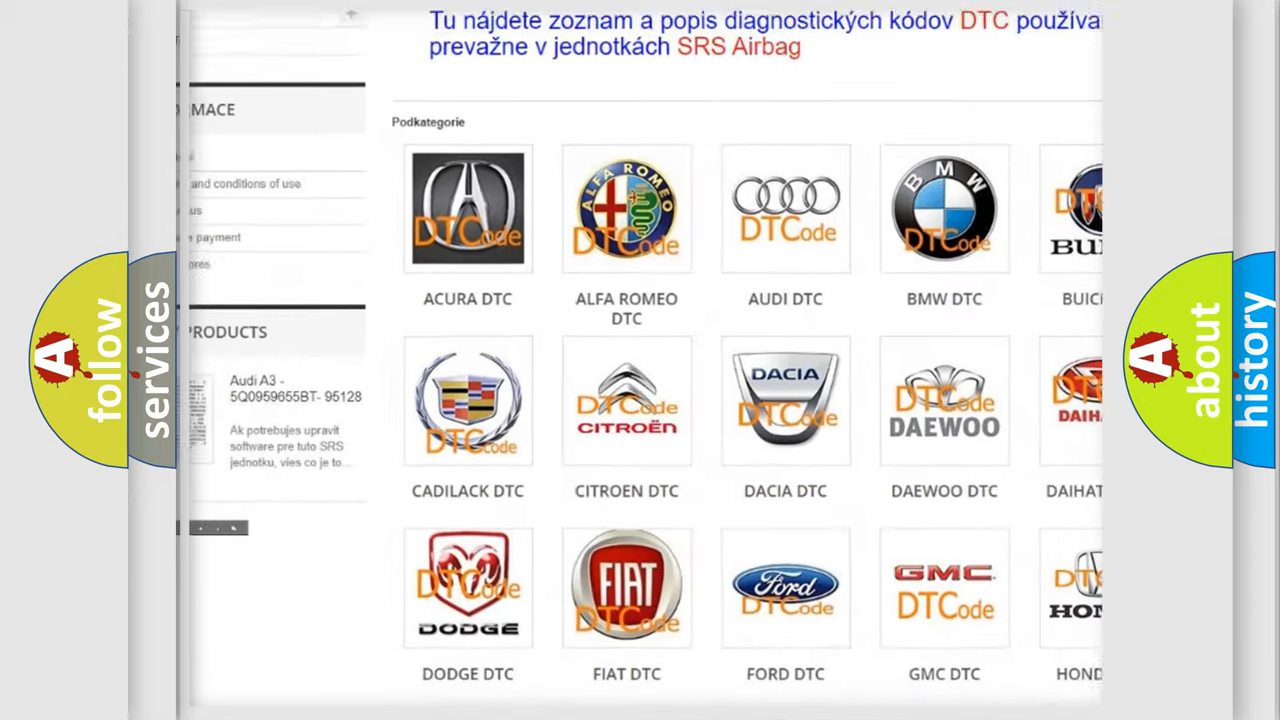
{"action": "scroll", "scroll_direction": "down", "scroll_amount": 3}
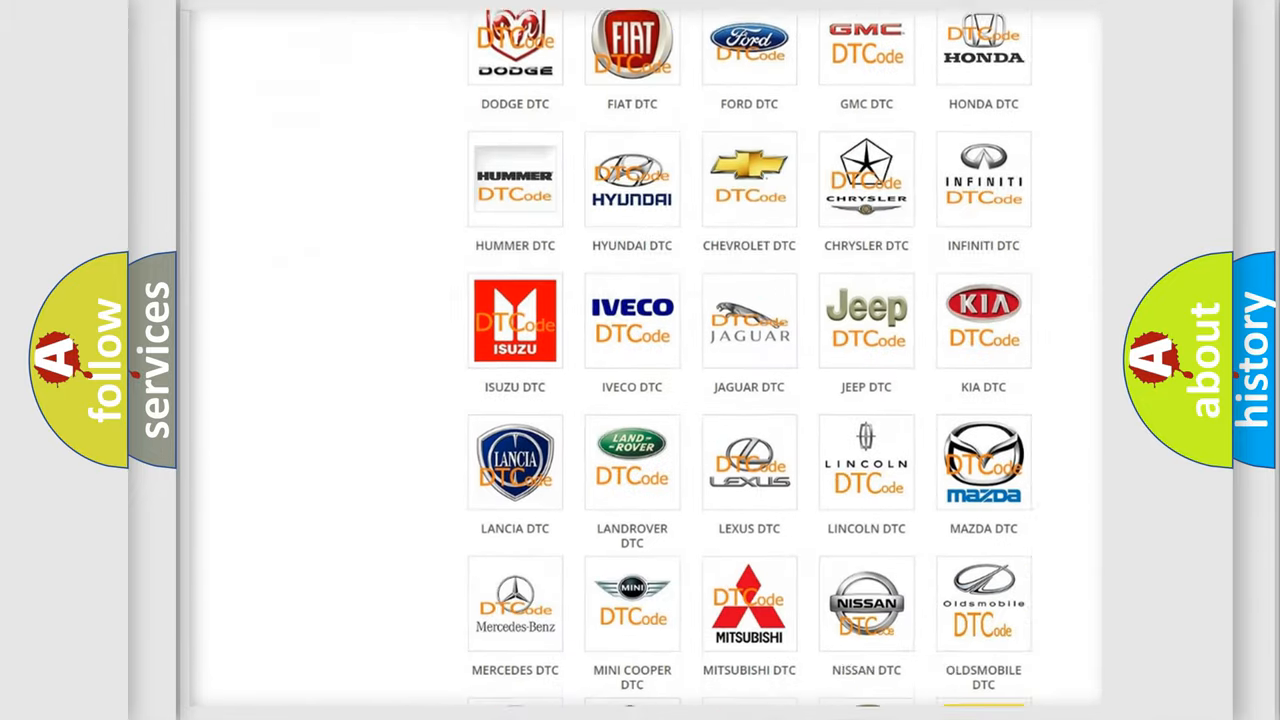
{"action": "scroll", "scroll_direction": "down", "scroll_amount": 3}
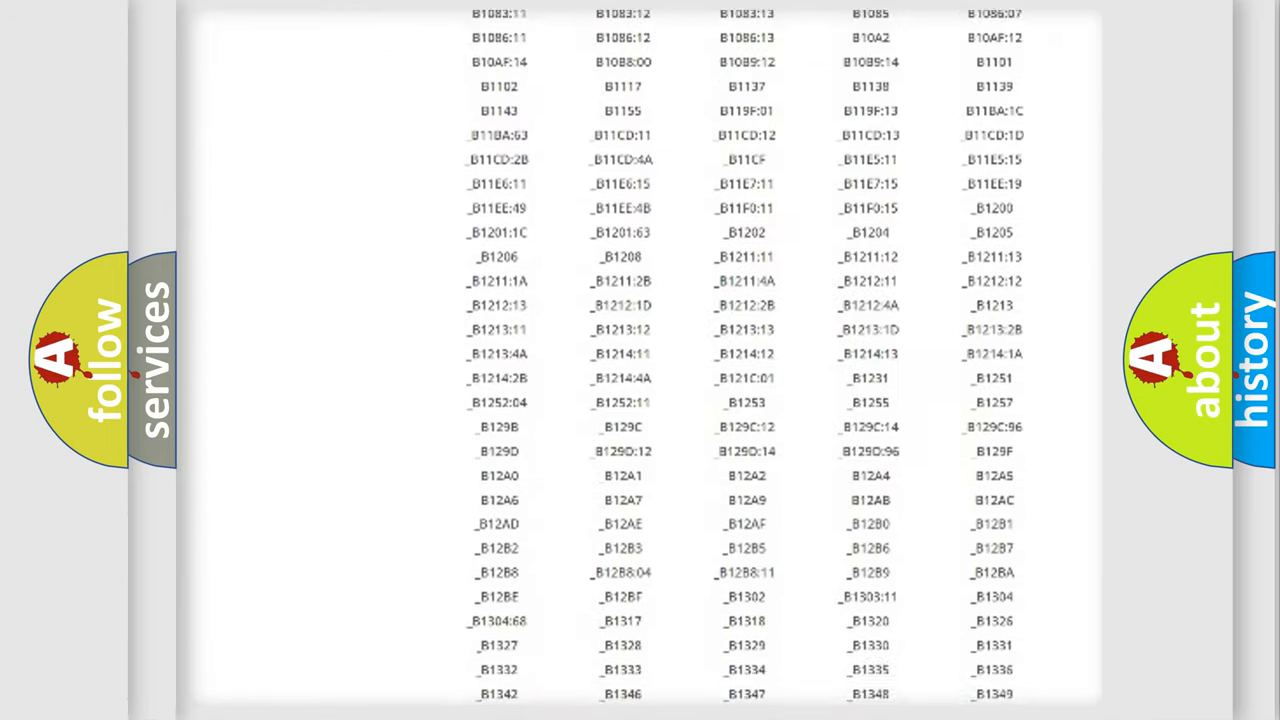
{"action": "scroll", "scroll_direction": "down", "scroll_amount": 3}
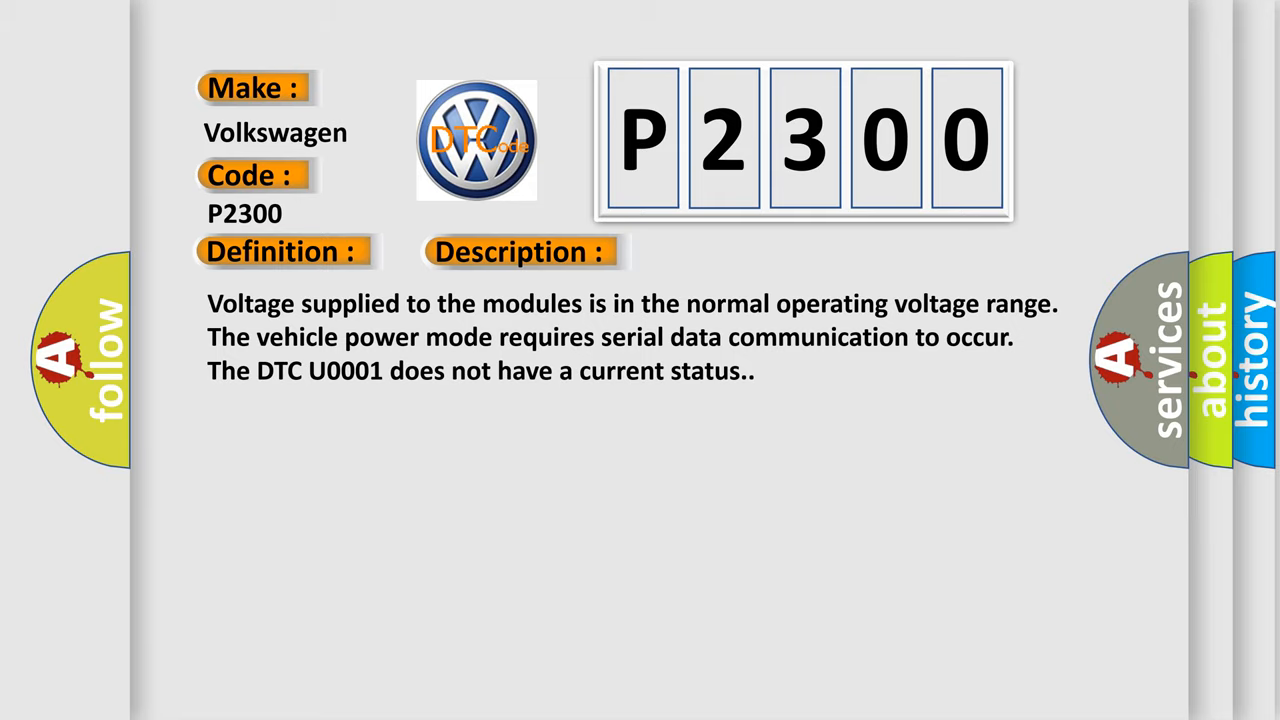
Step: Advance the P2300 card to reveal the Cause section on a poor connection or improperly powered module
{"action": "left_click", "coordinate": [735, 251]}
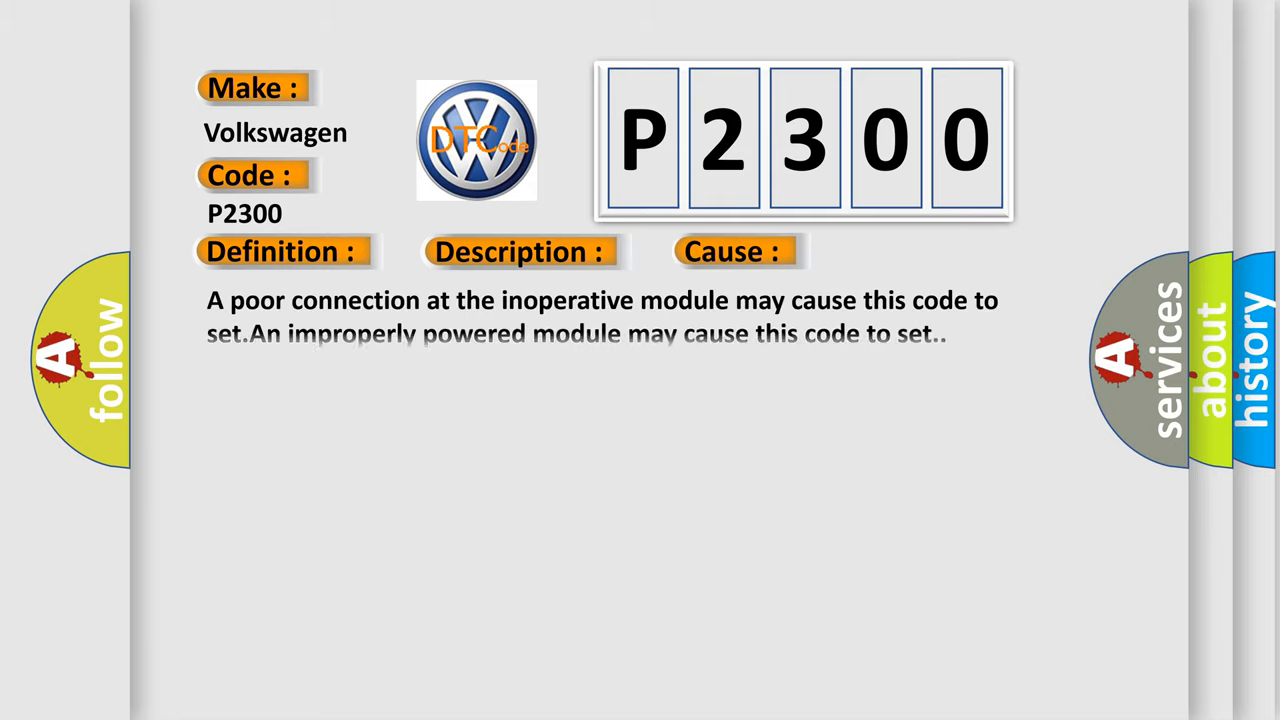